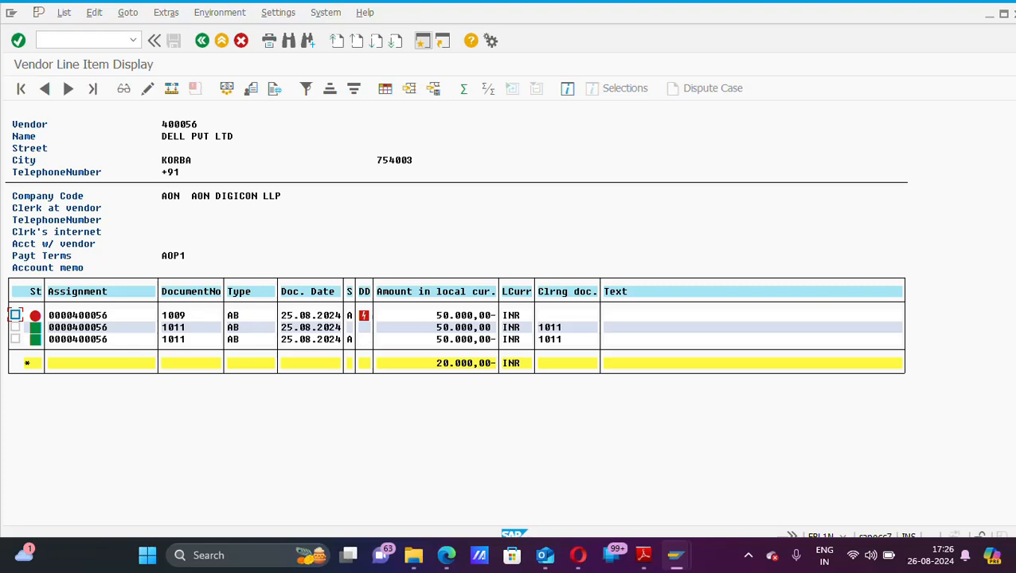
# Step: Exit the vendor 400056 line item report back to SAP Easy Access
pyautogui.click(64, 12)
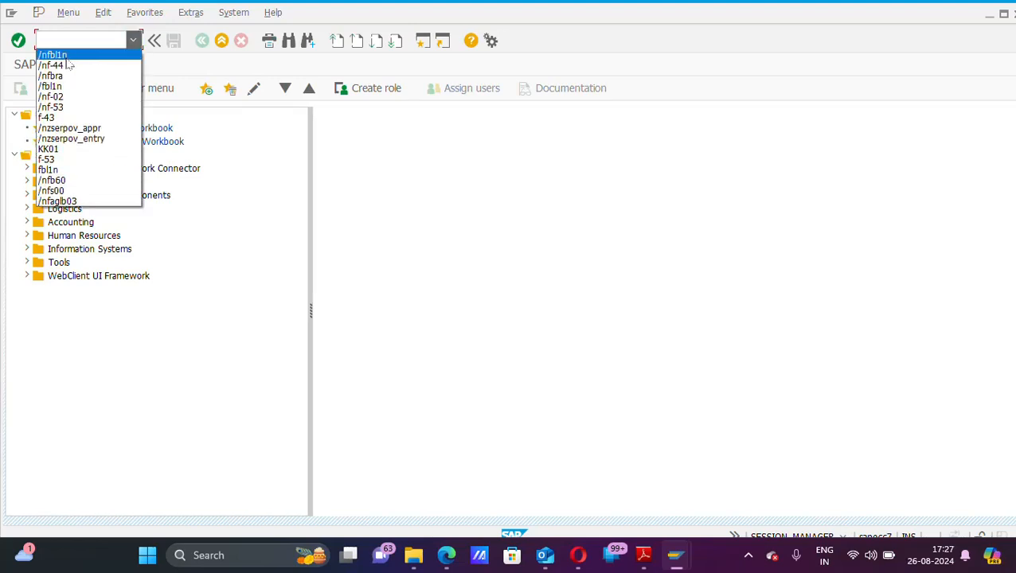
# Step: Reopen FBL1N for vendor 400056, company AON, with all items, normal and special G/L
pyautogui.click(53, 54)
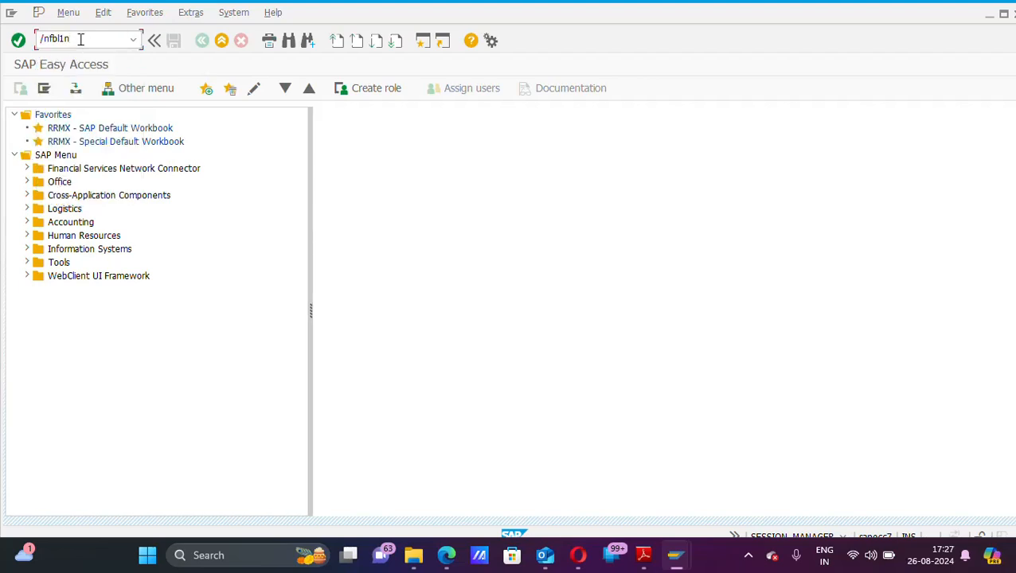
pyautogui.click(19, 41)
pyautogui.write('400056')
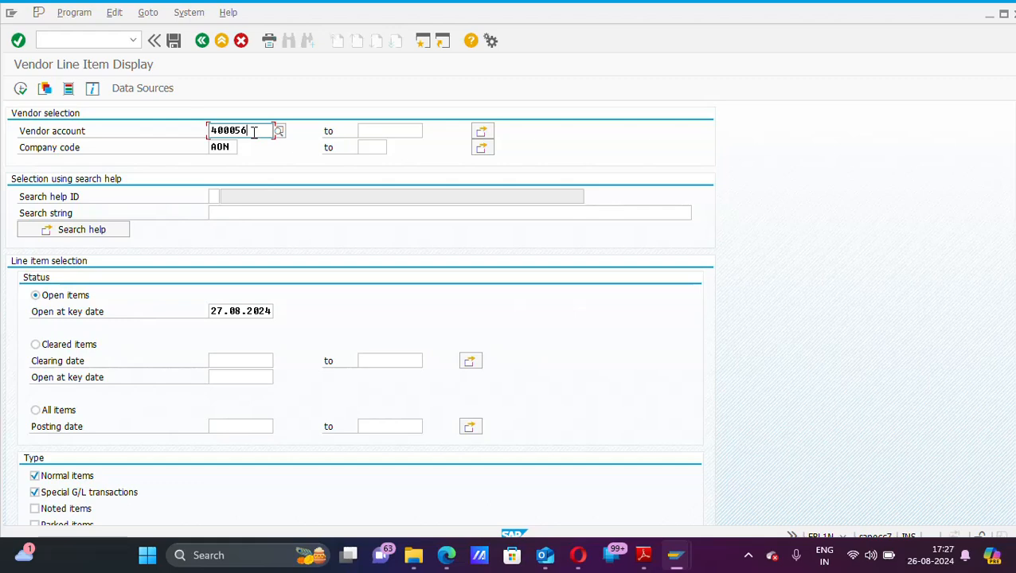
pyautogui.click(35, 410)
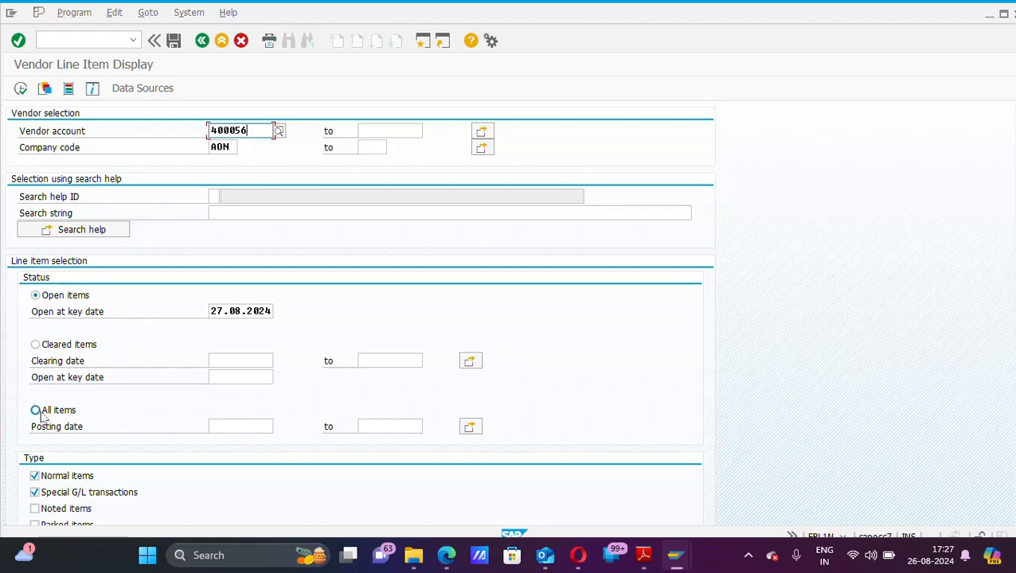
pyautogui.click(36, 410)
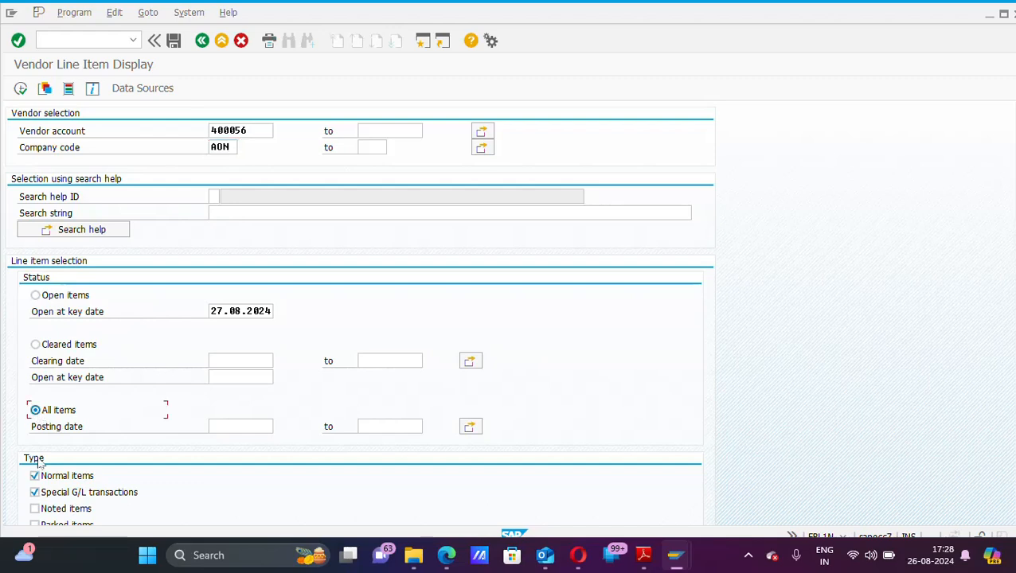
pyautogui.click(35, 476)
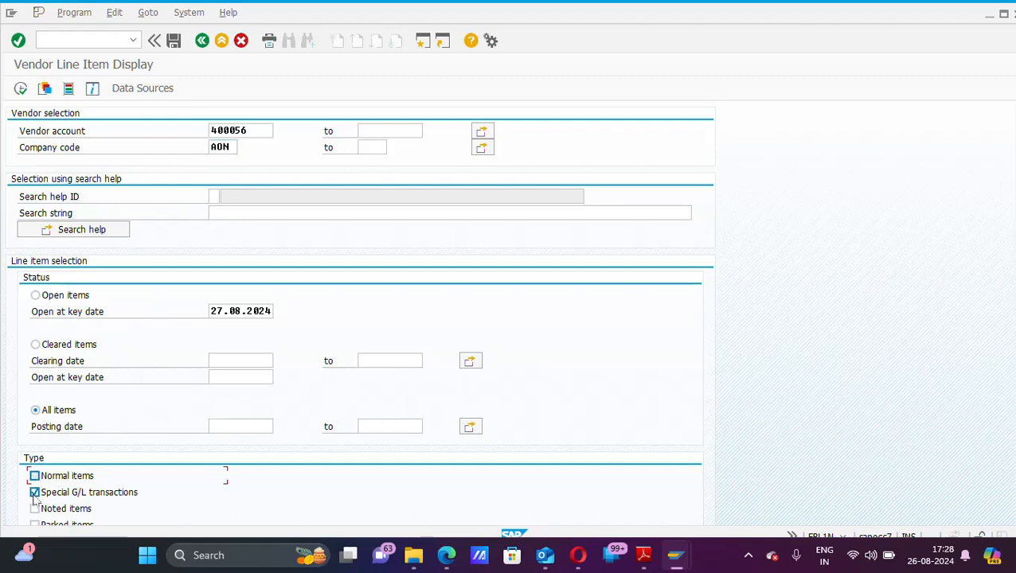
pyautogui.click(35, 492)
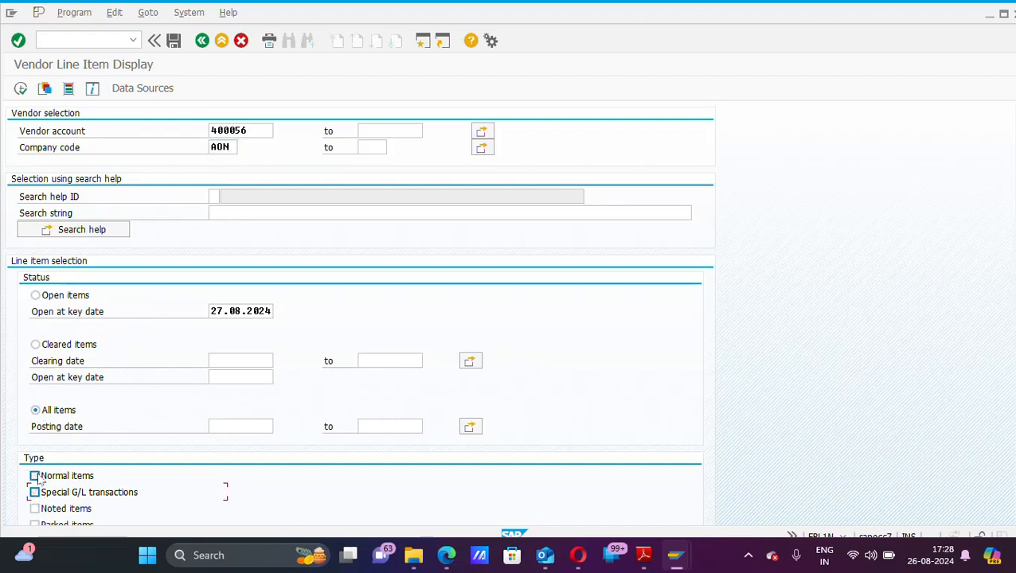
pyautogui.click(35, 492)
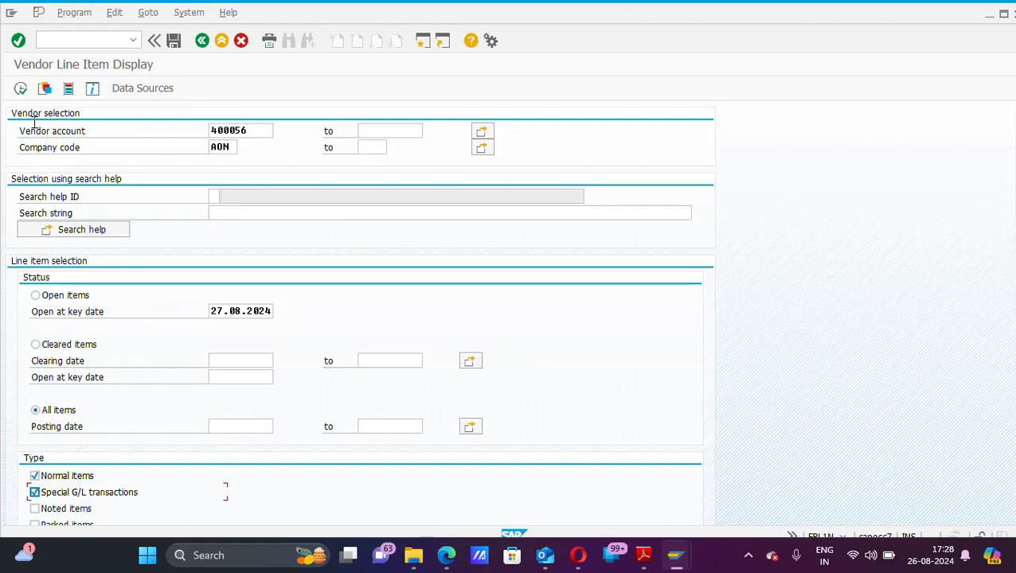
pyautogui.moveTo(21, 88)
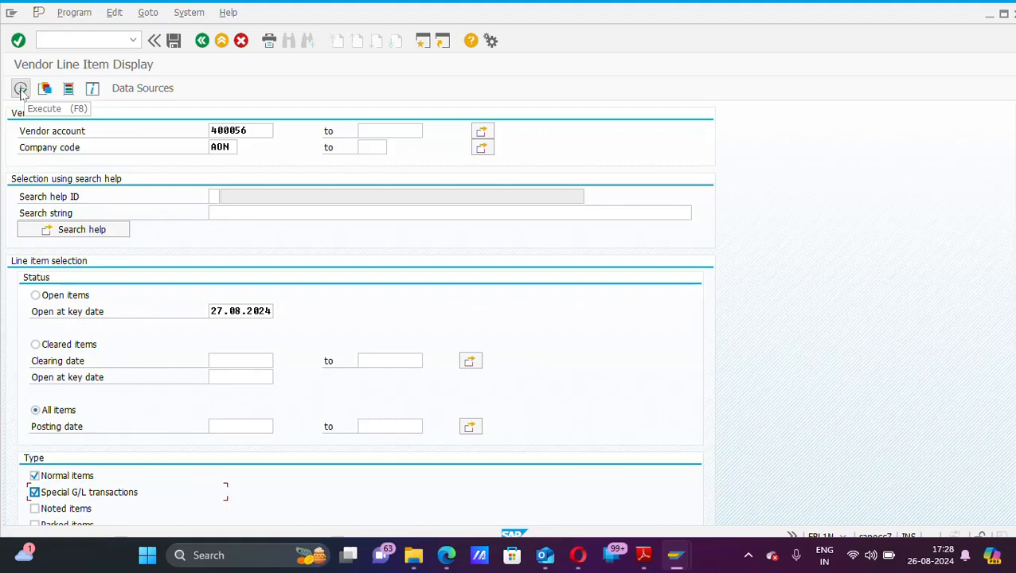
# Step: Run the report, sort by document date ascending, and select the clearing document column
pyautogui.click(20, 88)
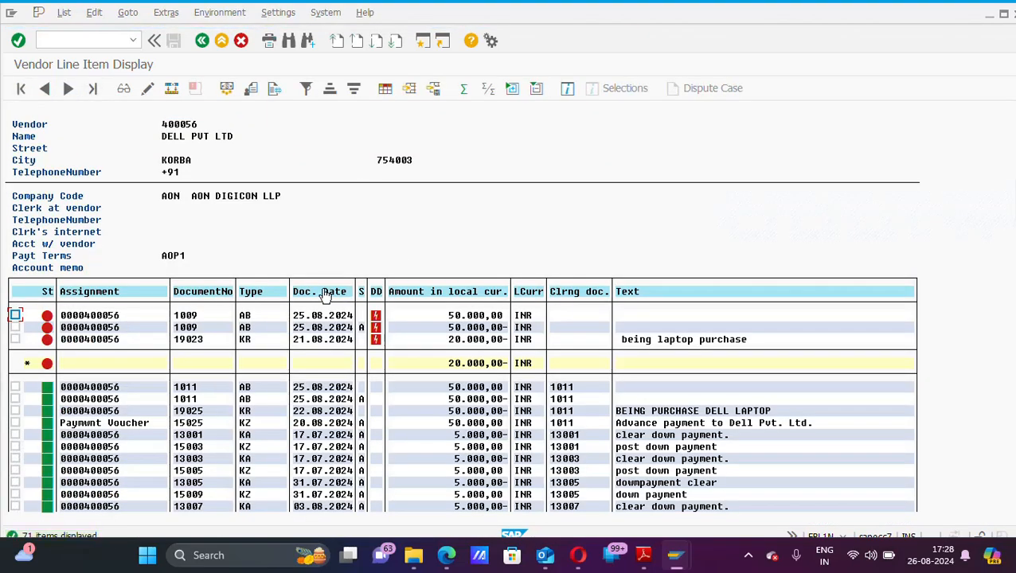
pyautogui.click(320, 291)
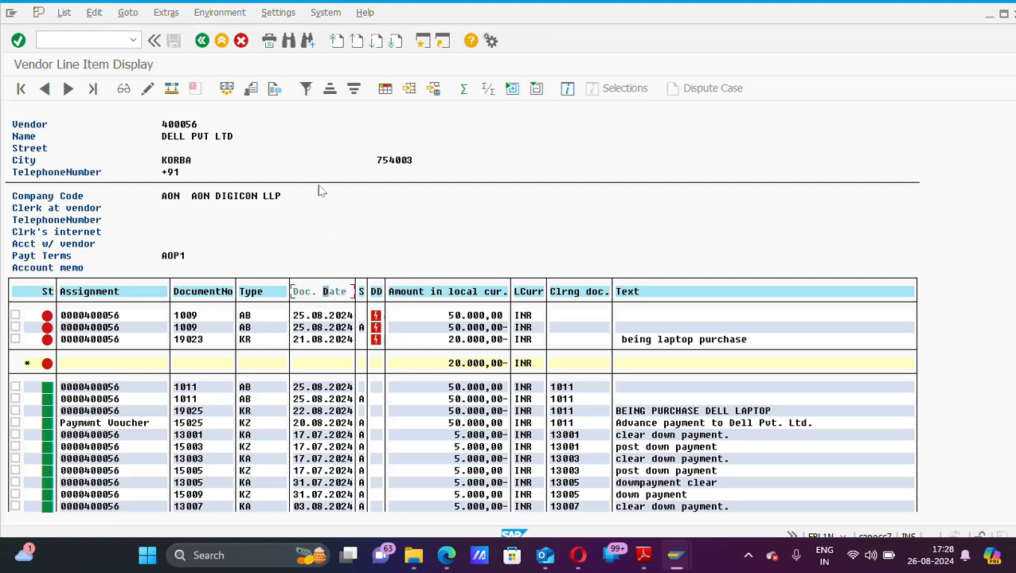
pyautogui.moveTo(330, 88)
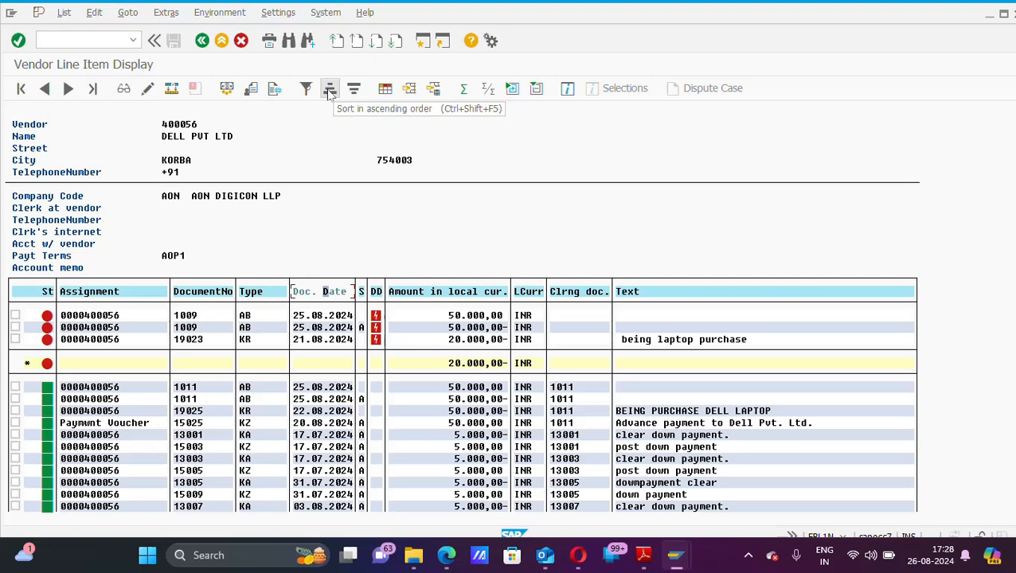
pyautogui.click(329, 88)
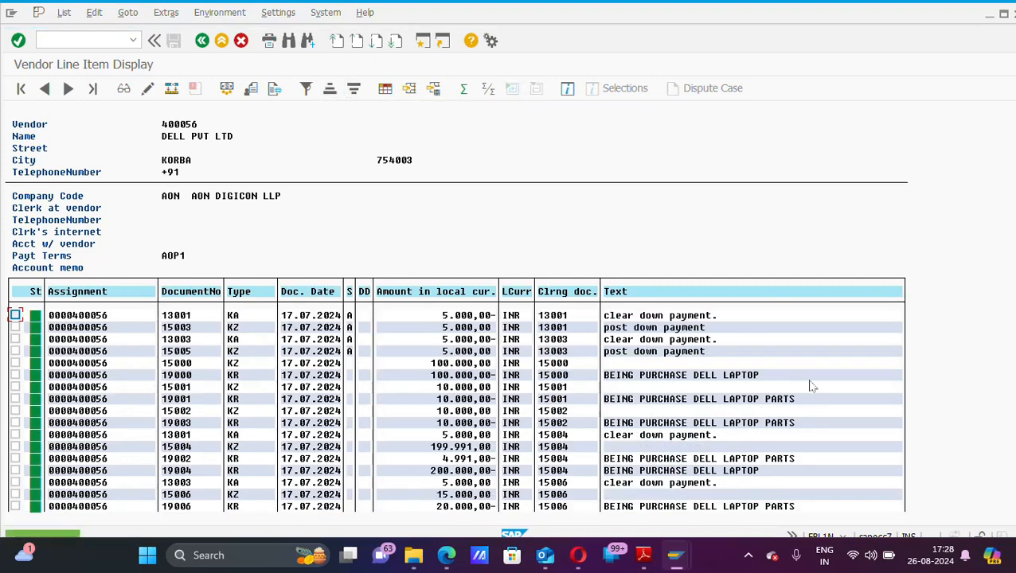
pyautogui.click(567, 291)
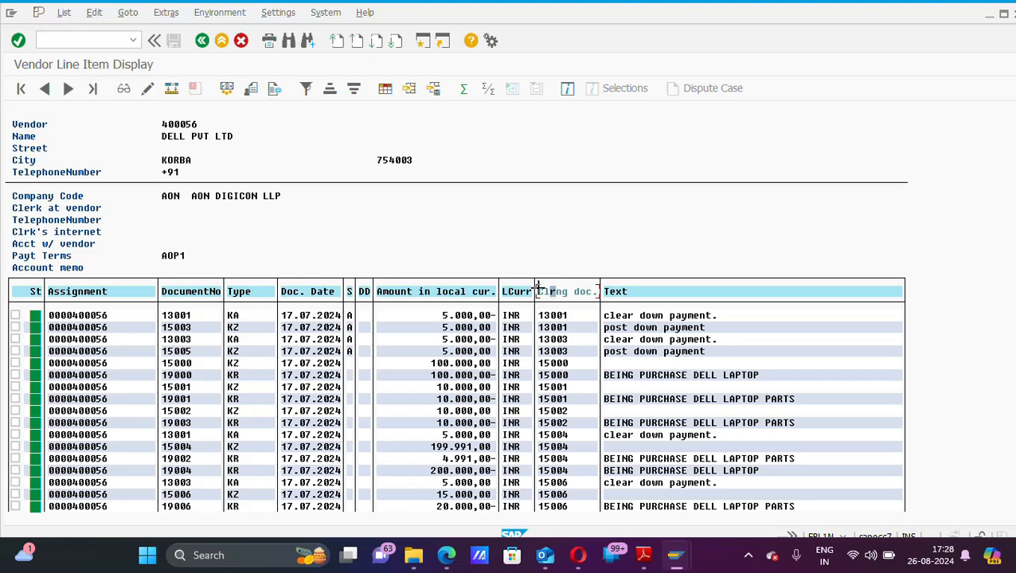
pyautogui.click(566, 291)
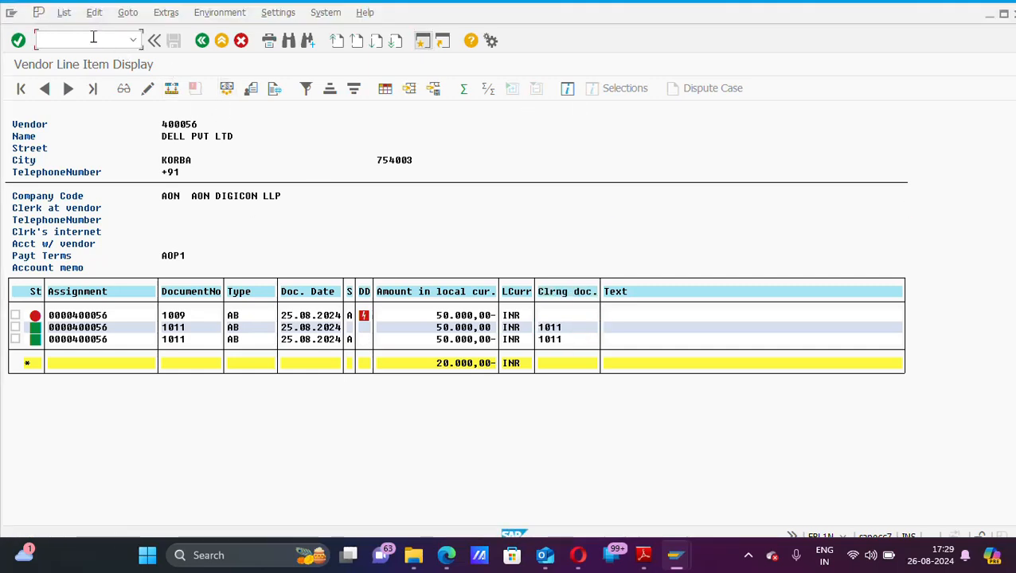
# Step: Start FBRA for clearing document 1011, fiscal year 2024, and open the Clearing menu
pyautogui.write('/nf')
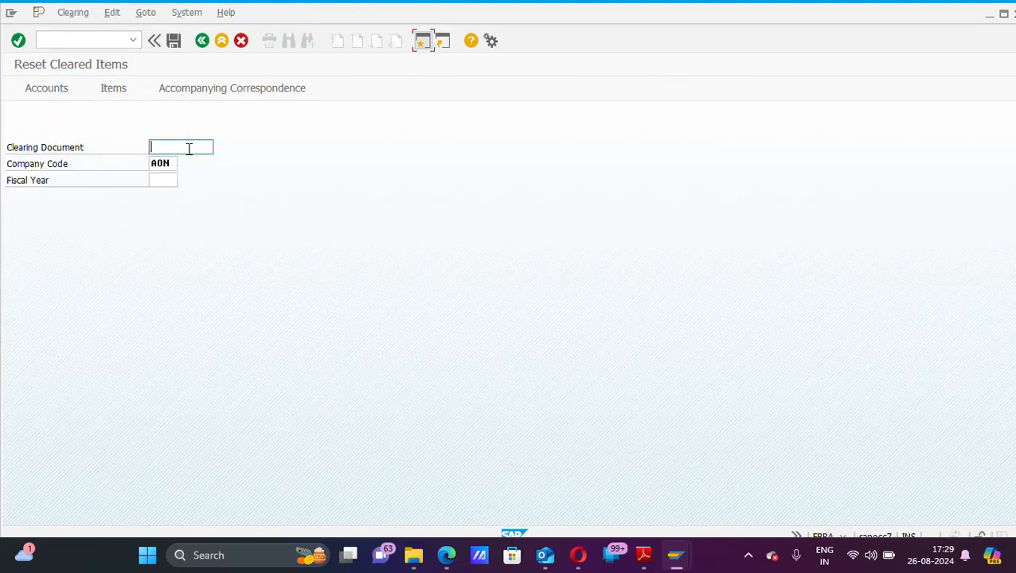
pyautogui.moveTo(510, 362)
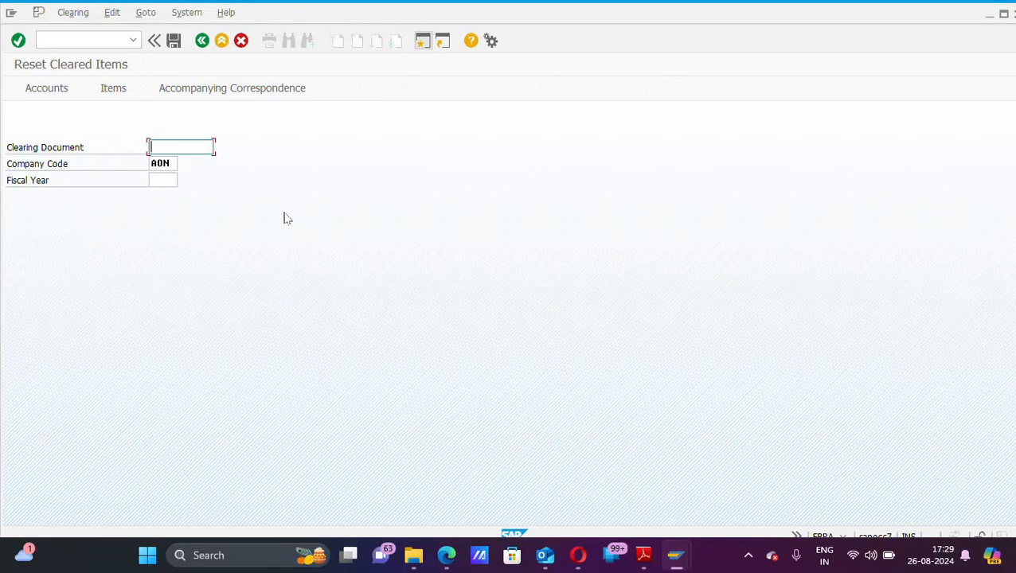
pyautogui.write('1011')
pyautogui.click(162, 180)
pyautogui.write('2024')
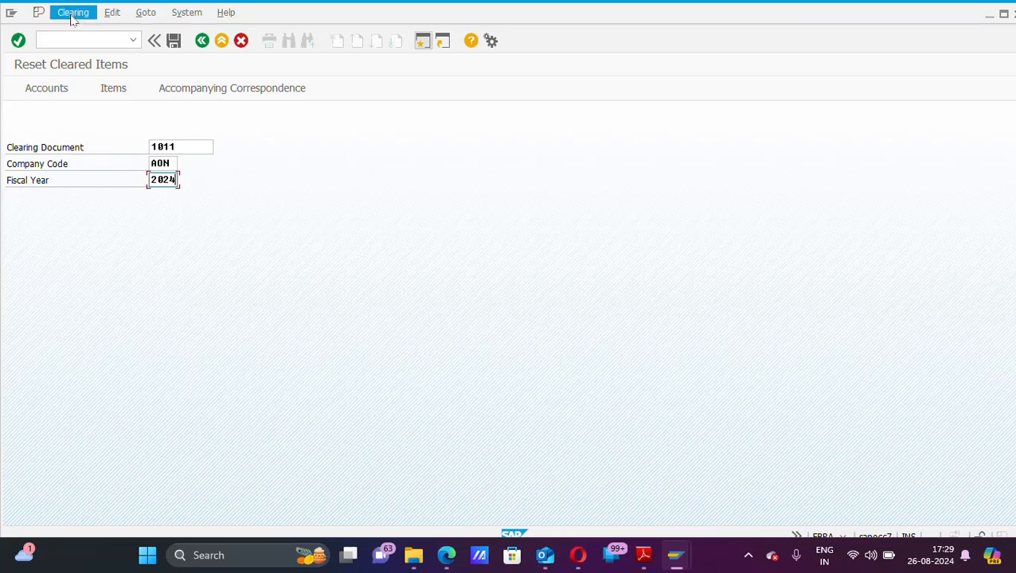
pyautogui.click(72, 12)
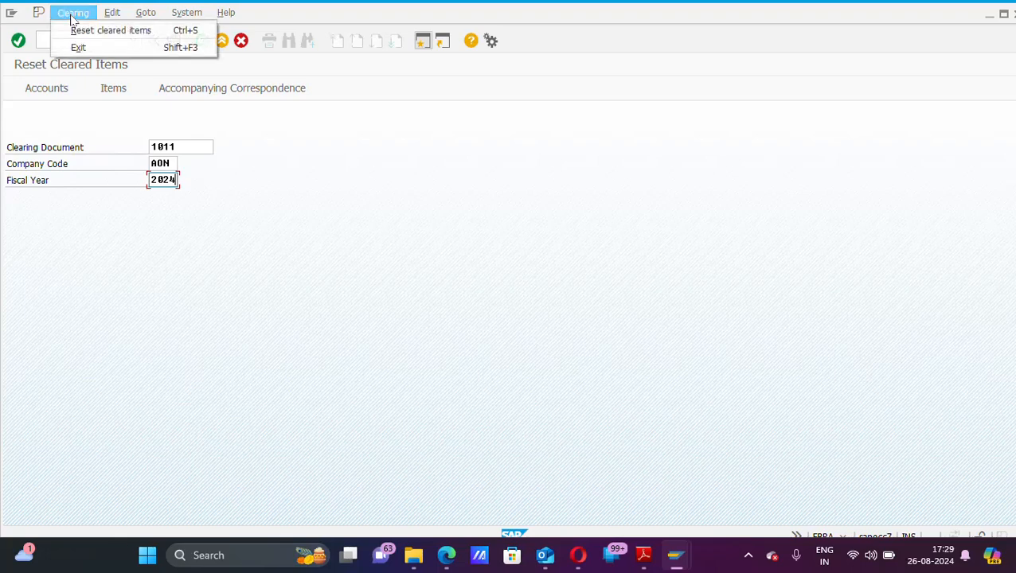
pyautogui.moveTo(111, 30)
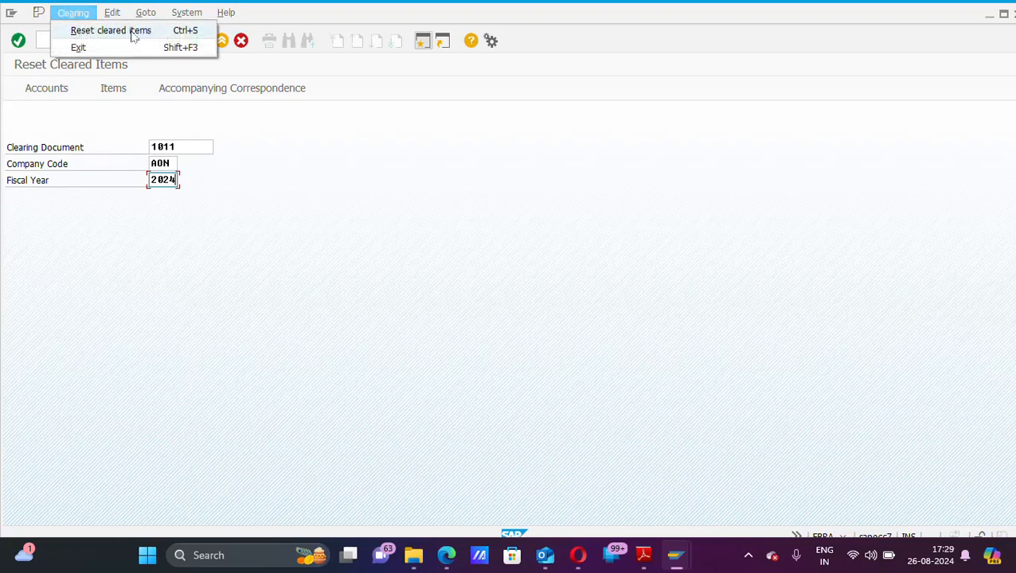
pyautogui.moveTo(146, 38)
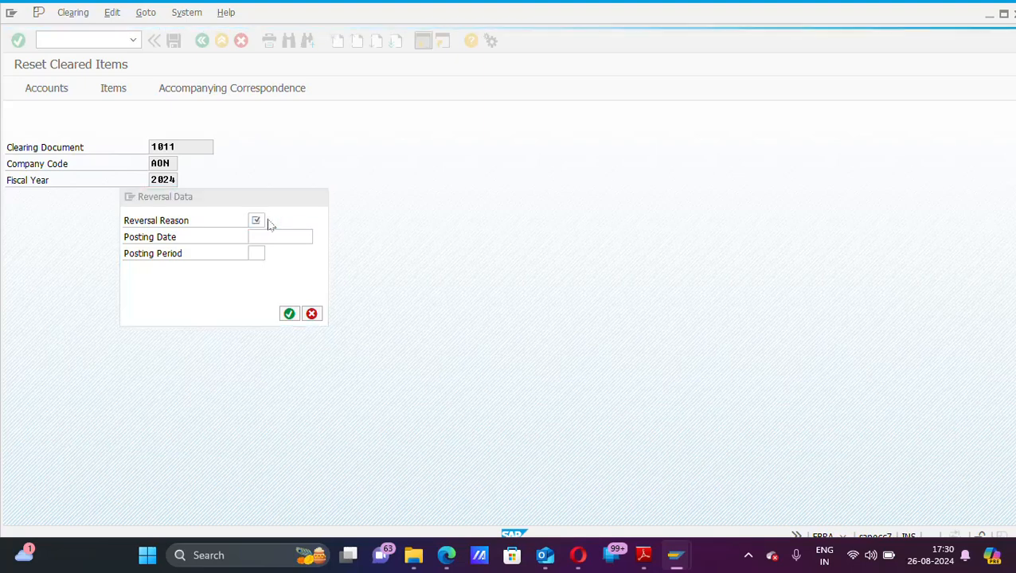
# Step: Enter reversal reason 02, posting date 25.08.2024 and posting period 05
pyautogui.click(256, 221)
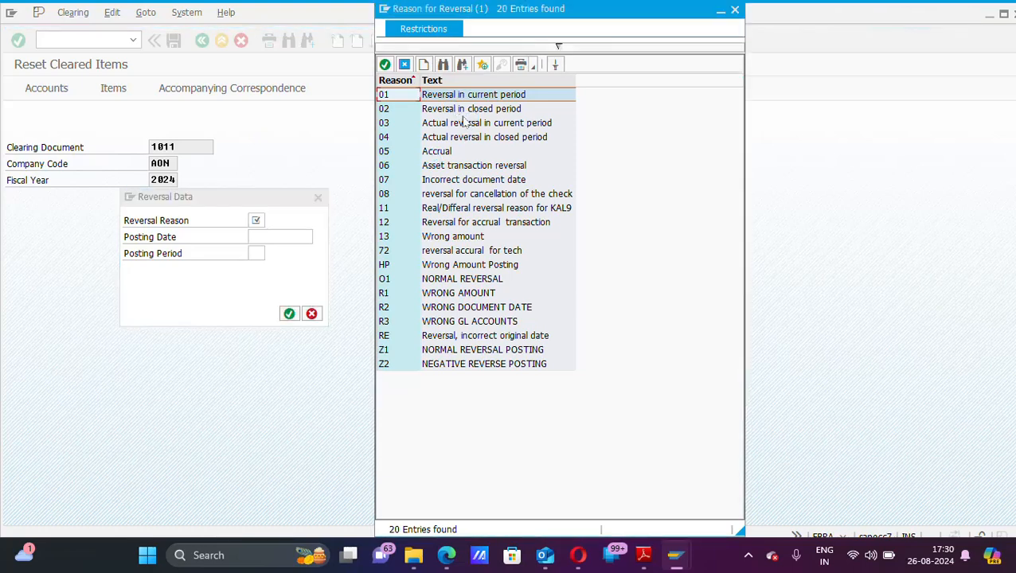
pyautogui.click(472, 108)
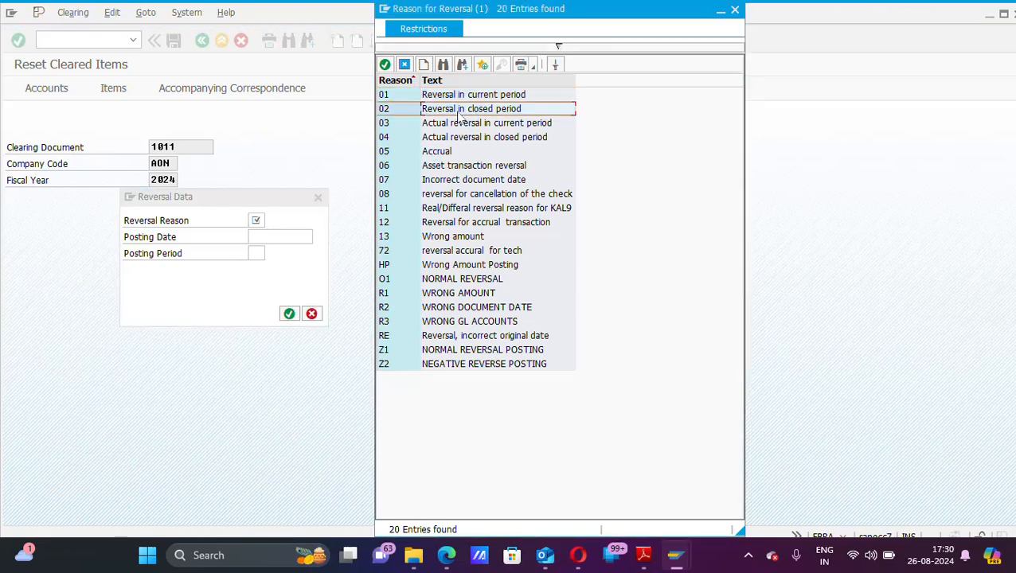
pyautogui.doubleClick(471, 108)
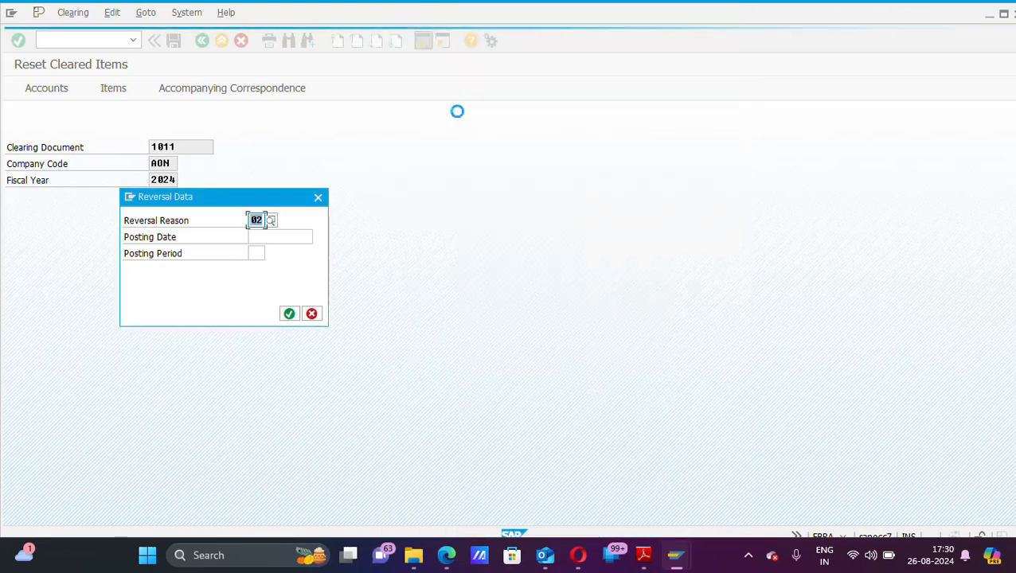
pyautogui.click(279, 237)
pyautogui.write('25.08.')
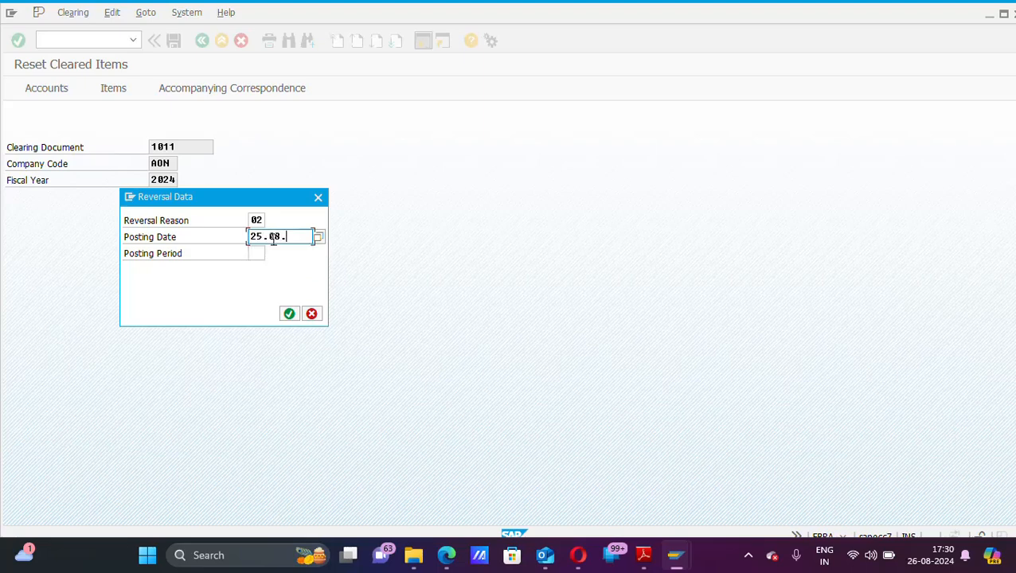
pyautogui.write('2024')
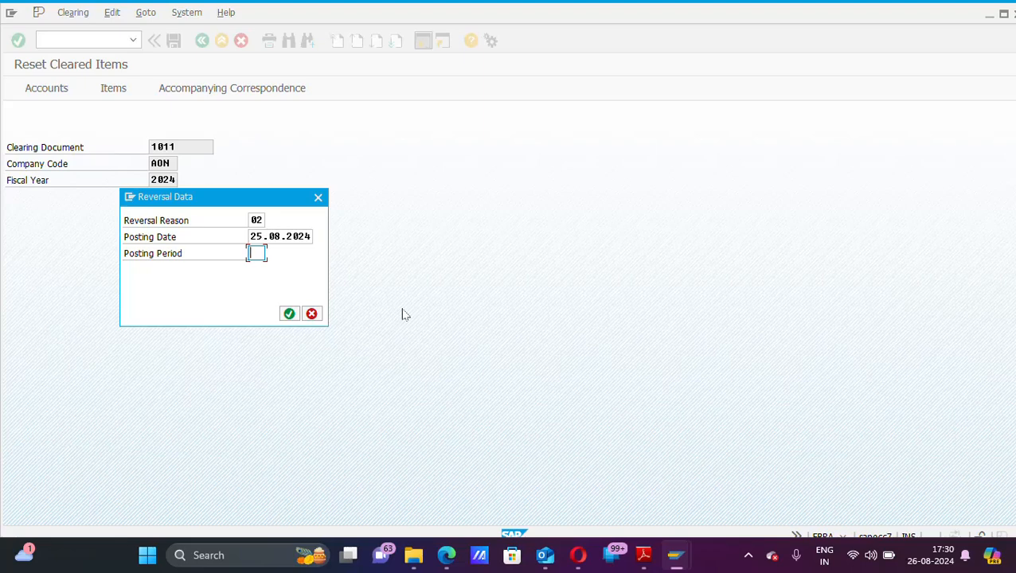
pyautogui.write('05')
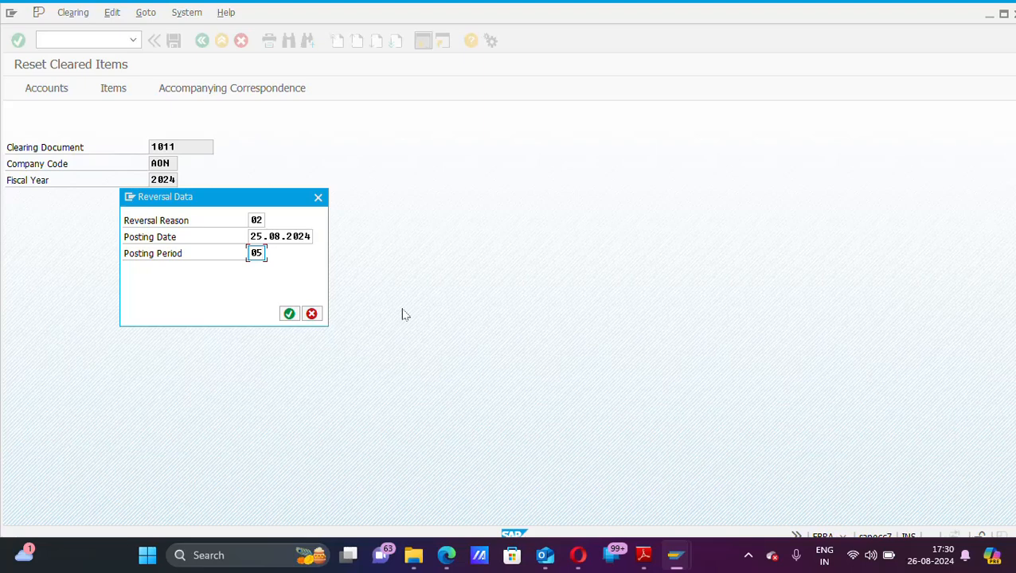
pyautogui.moveTo(289, 314)
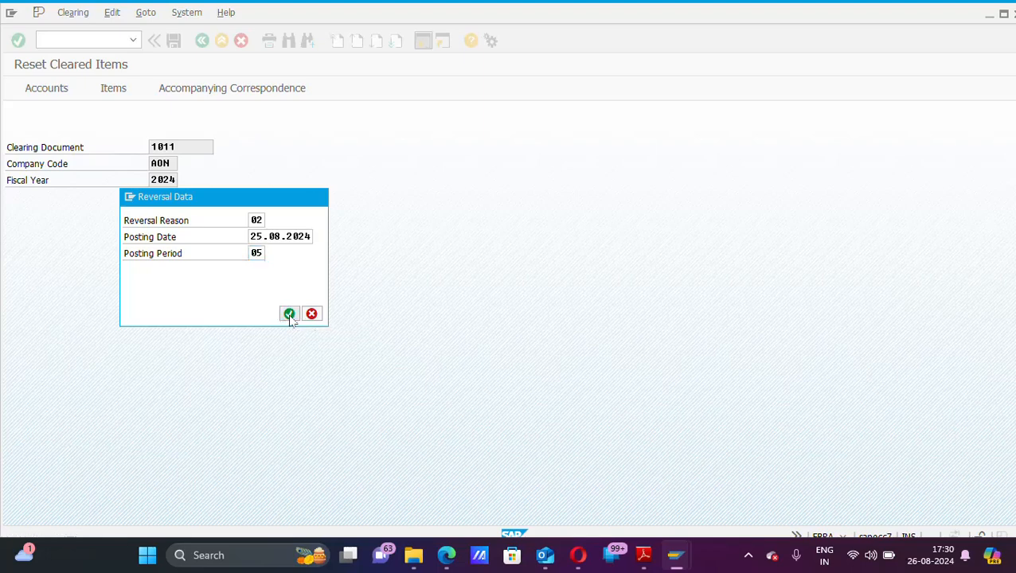
# Step: Confirm the reversal data and reset cleared items of 1011 using Only resetting
pyautogui.click(289, 313)
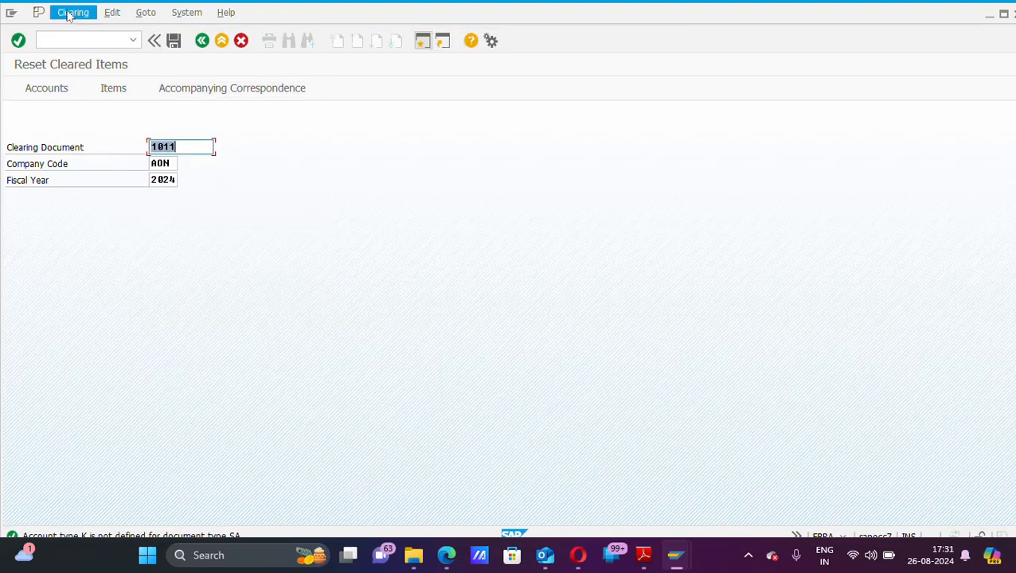
pyautogui.click(72, 12)
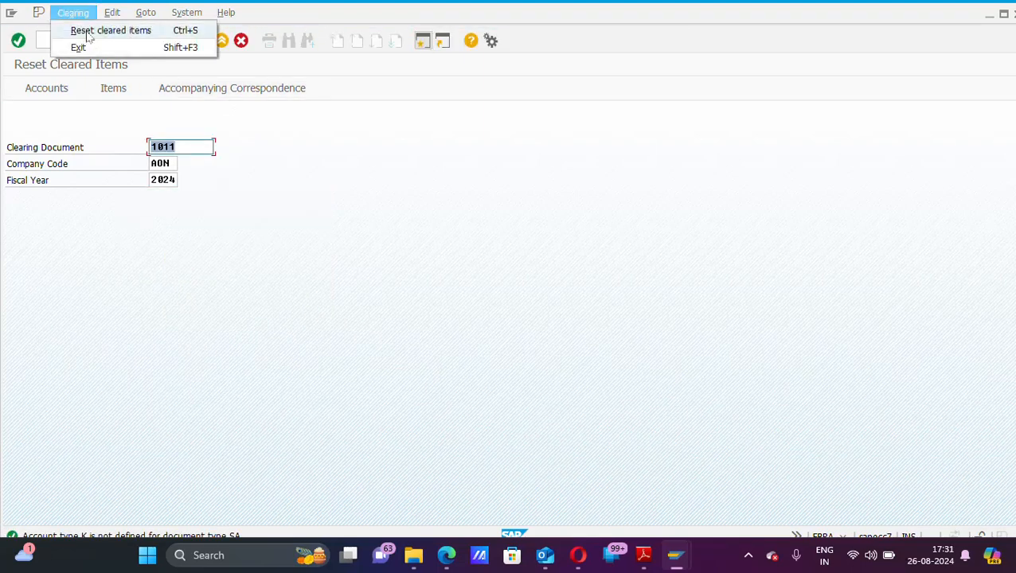
pyautogui.click(110, 30)
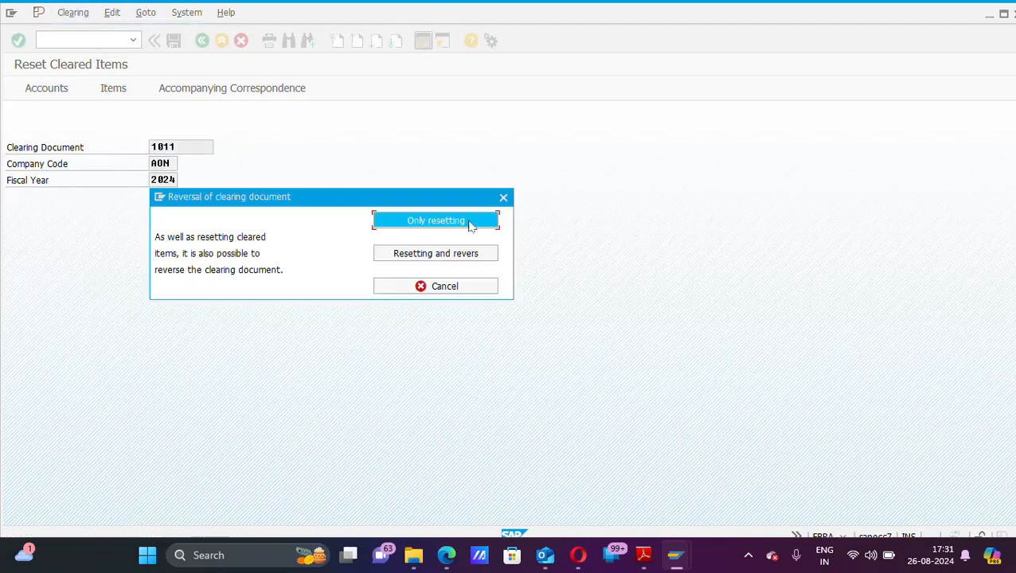
pyautogui.click(435, 220)
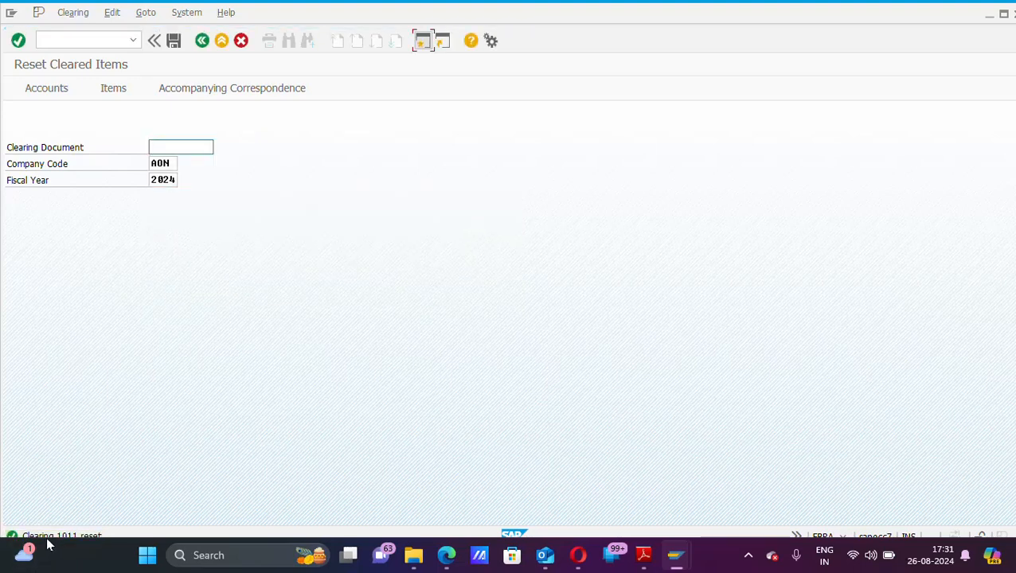
pyautogui.click(181, 148)
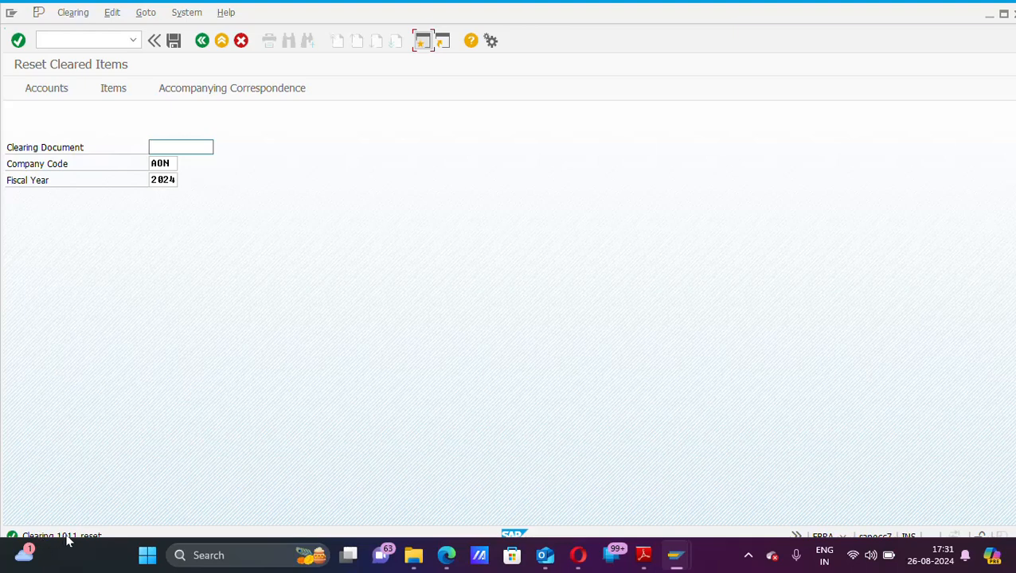
pyautogui.moveTo(100, 542)
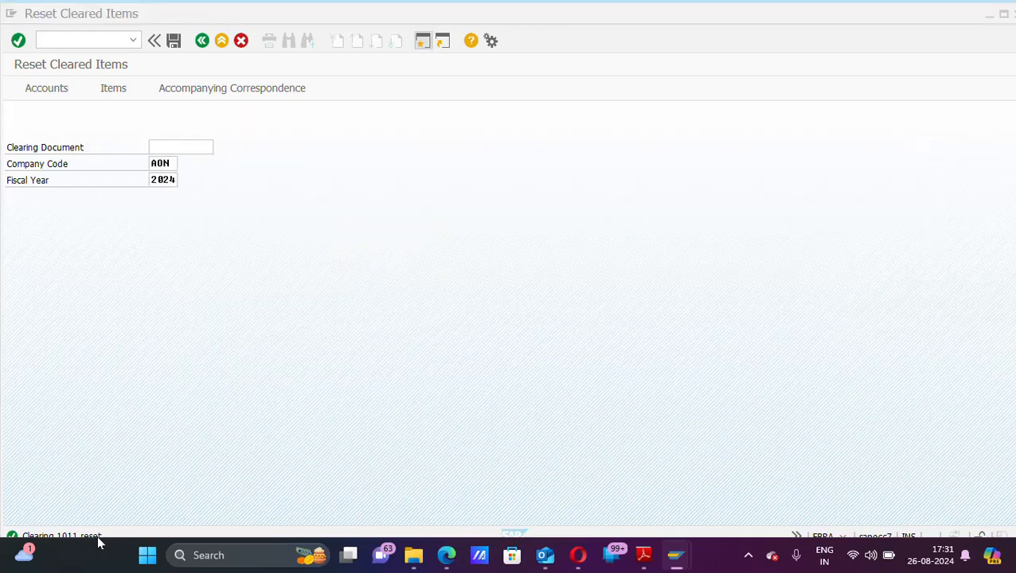
# Step: Rerun FBL1N from history for vendor 400056, company AON, showing all items
pyautogui.click(73, 11)
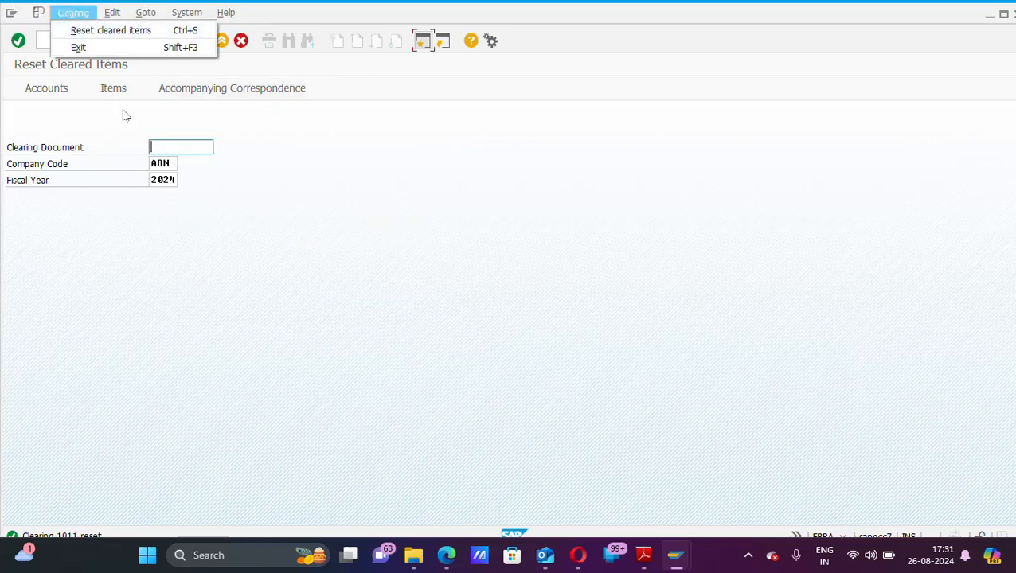
pyautogui.click(134, 41)
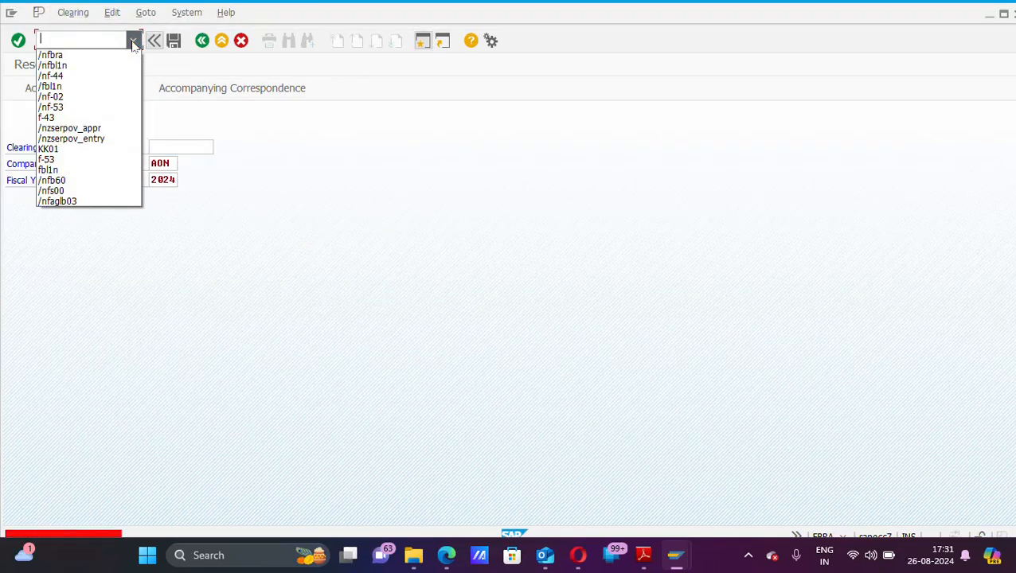
pyautogui.click(51, 65)
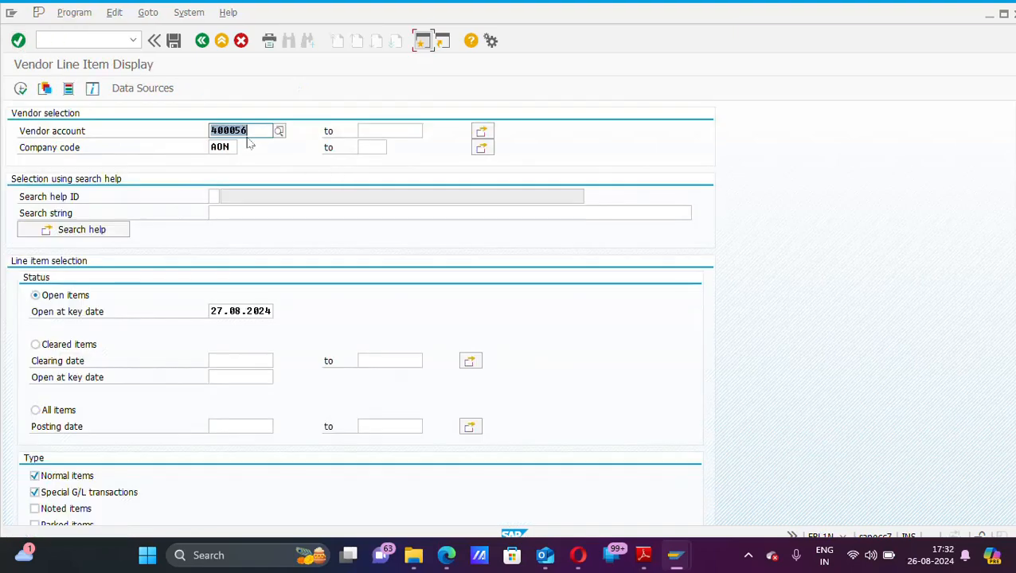
pyautogui.click(247, 130)
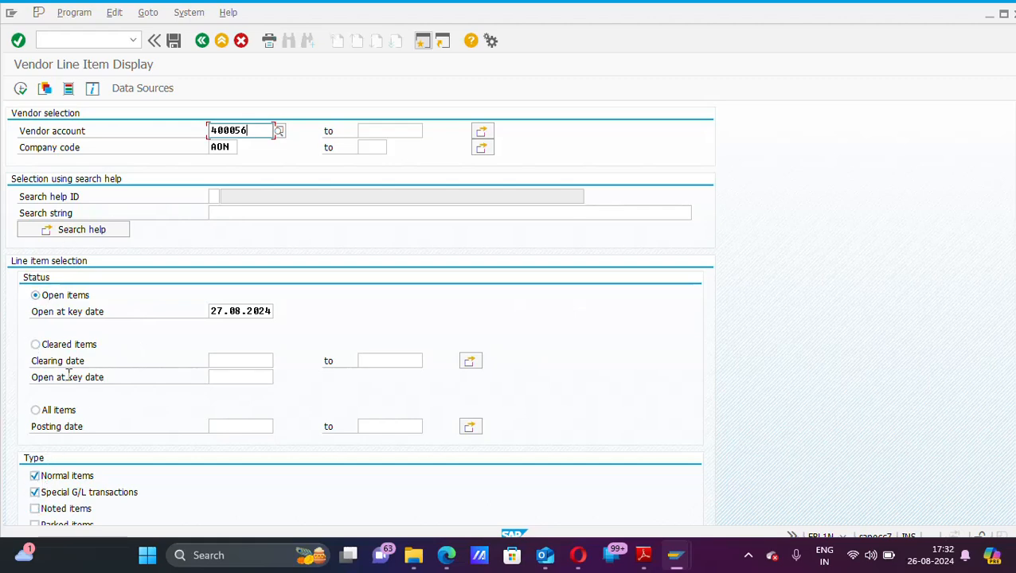
pyautogui.click(35, 409)
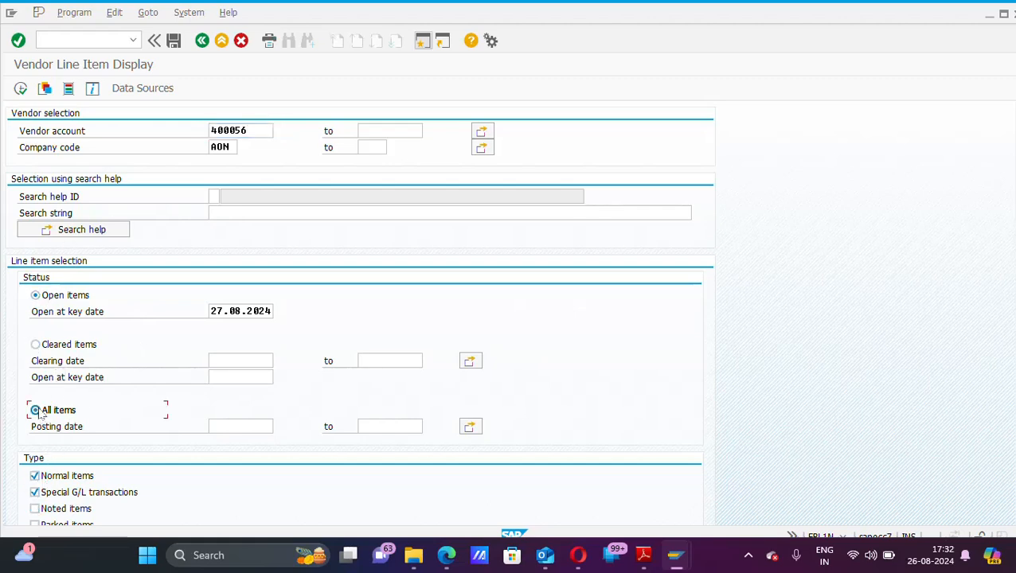
pyautogui.click(35, 295)
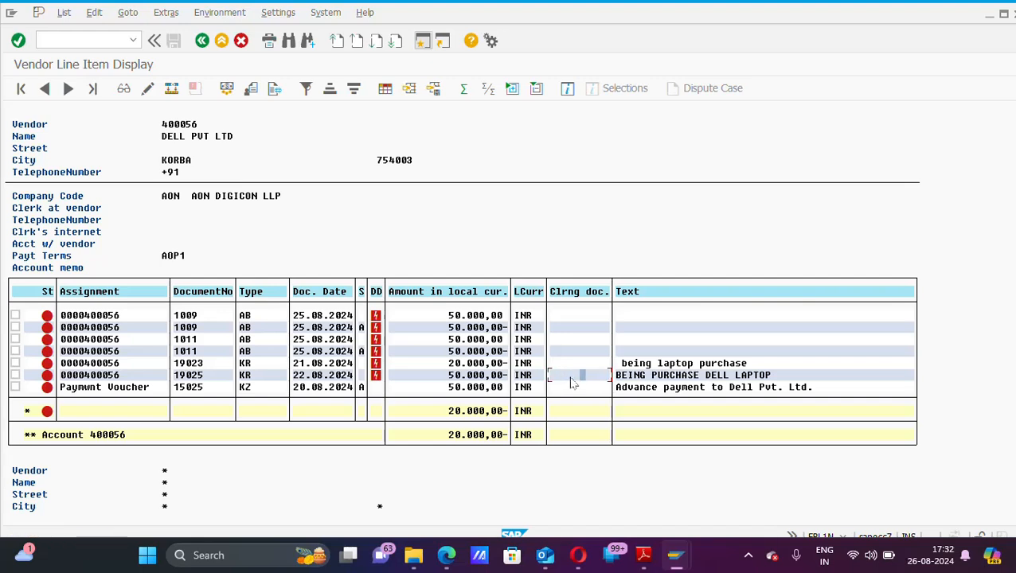
pyautogui.moveTo(573, 381)
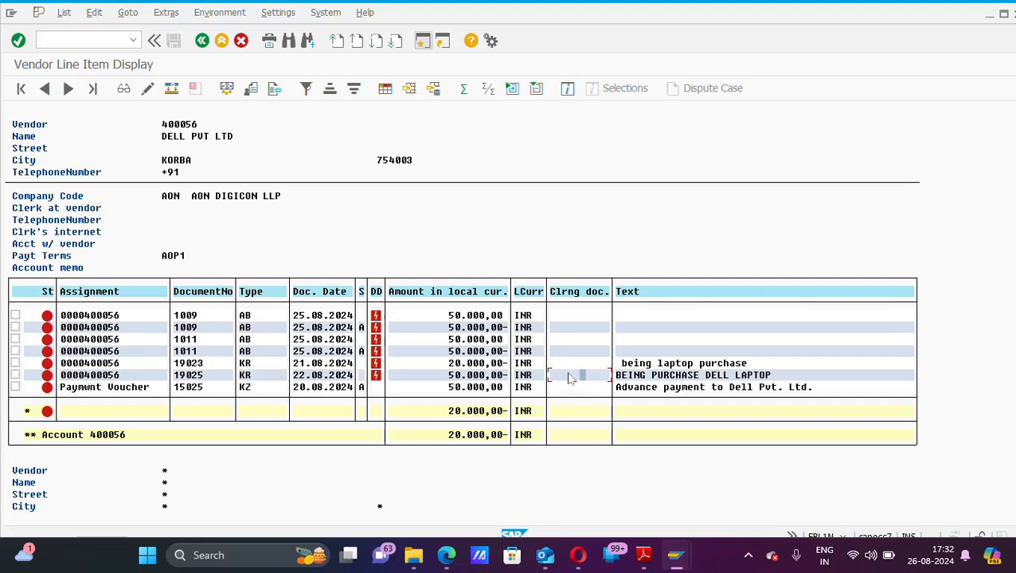